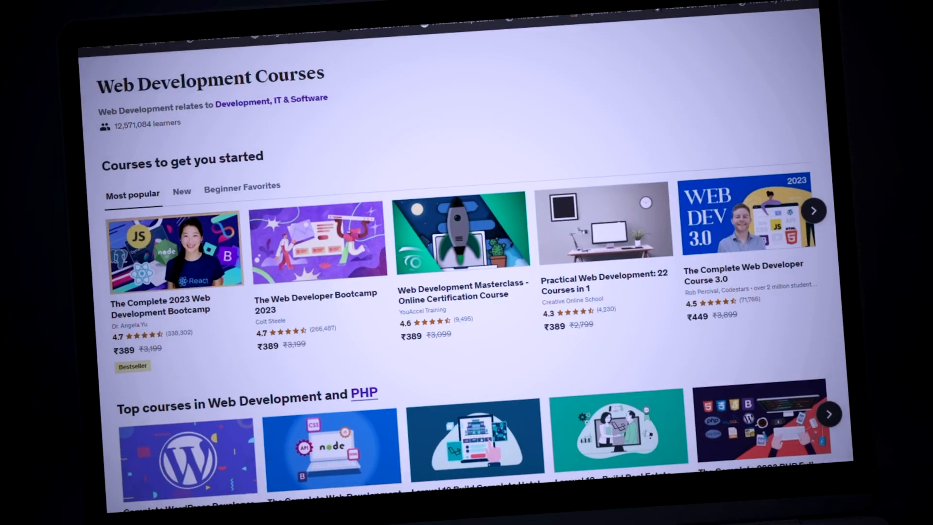
- Set number2 = 3 and add the divide(number1, number2) call inside the operations loop
{"action": "scroll", "scroll_direction": "down", "scroll_amount": 3}
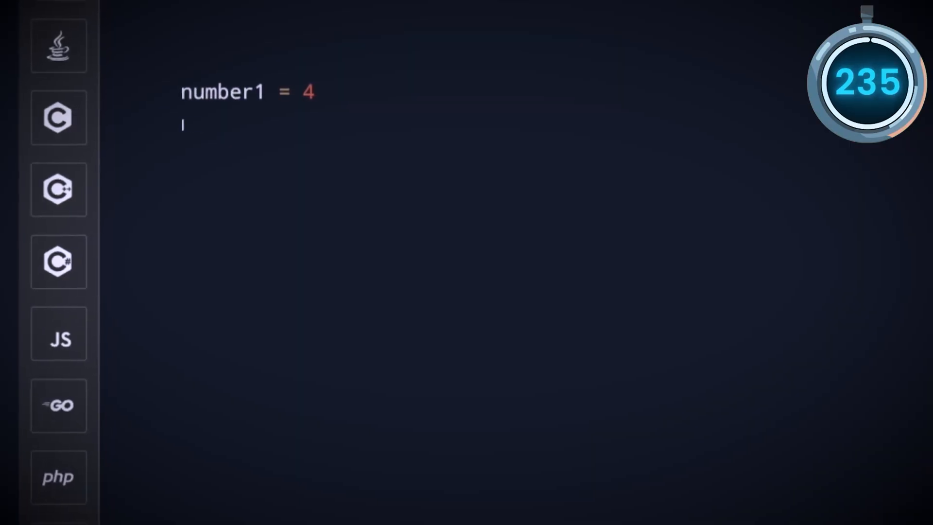
{"action": "type", "text": "number2 = 3"}
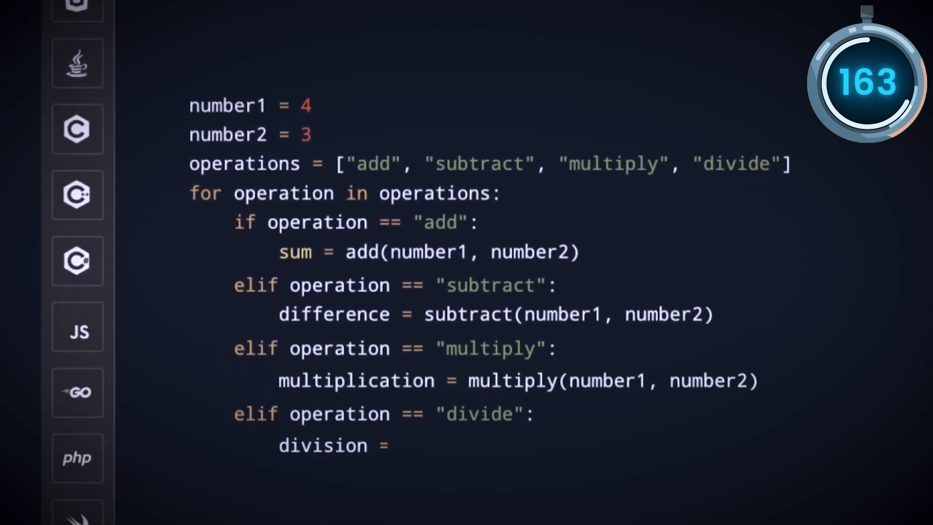
{"action": "type", "text": "divide(number1, number2)"}
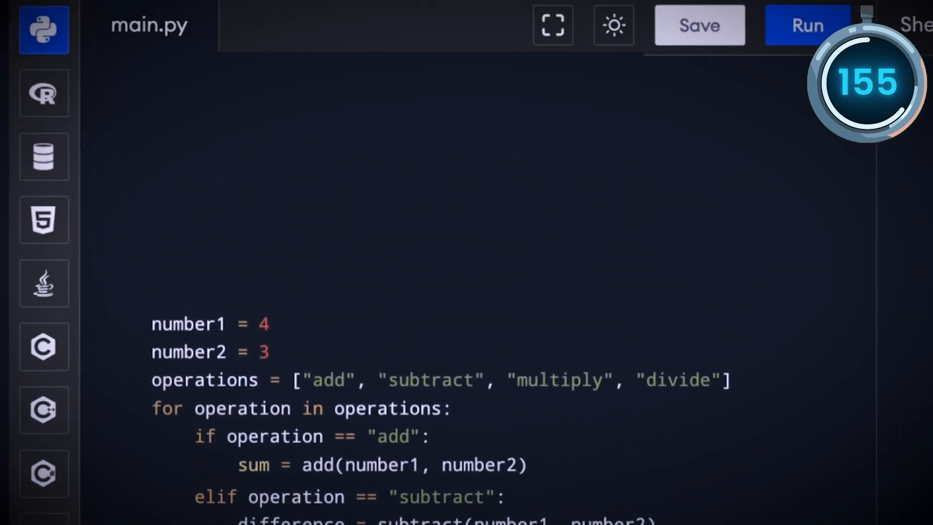
- Define add returning number1 + number2 and begin the subtract function header
{"action": "scroll", "scroll_direction": "down", "scroll_amount": 3}
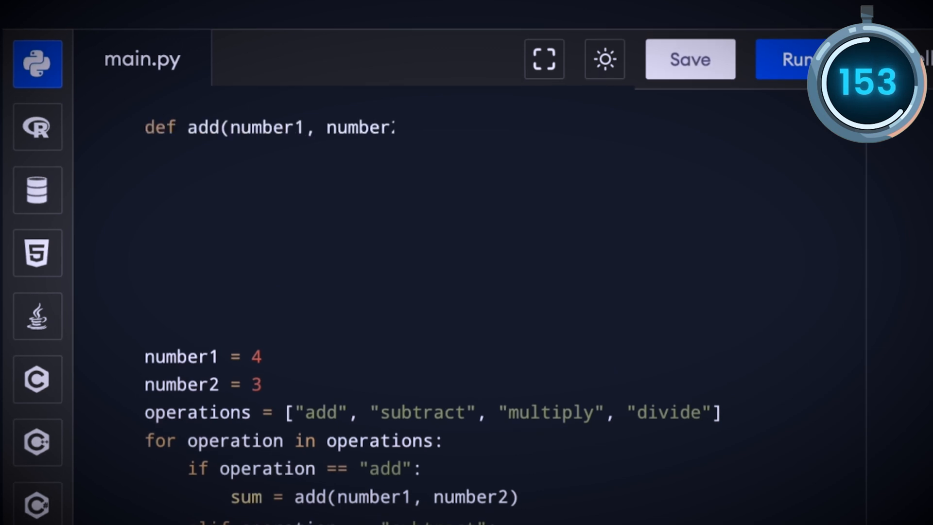
{"action": "type", "text": "2):"}
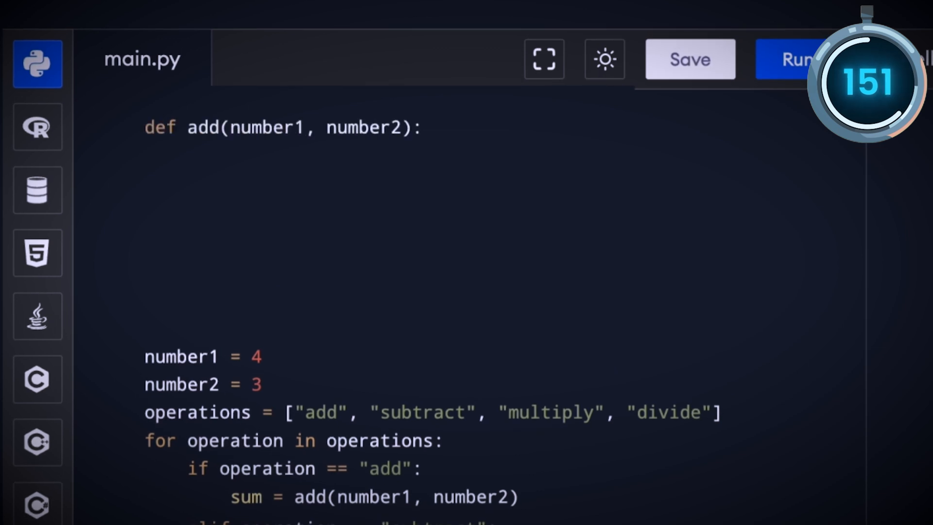
{"action": "type", "text": "return number1 + number2"}
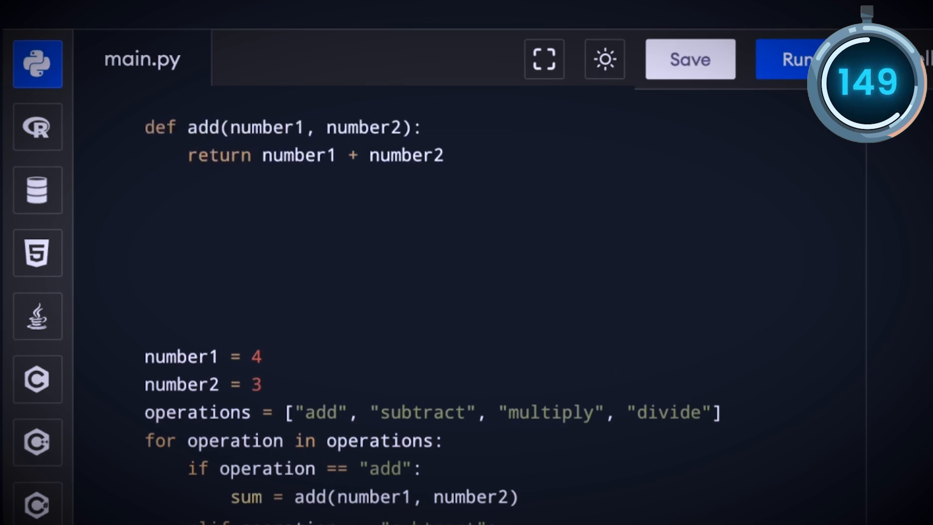
{"action": "type", "text": "def subtract(number1, number2):"}
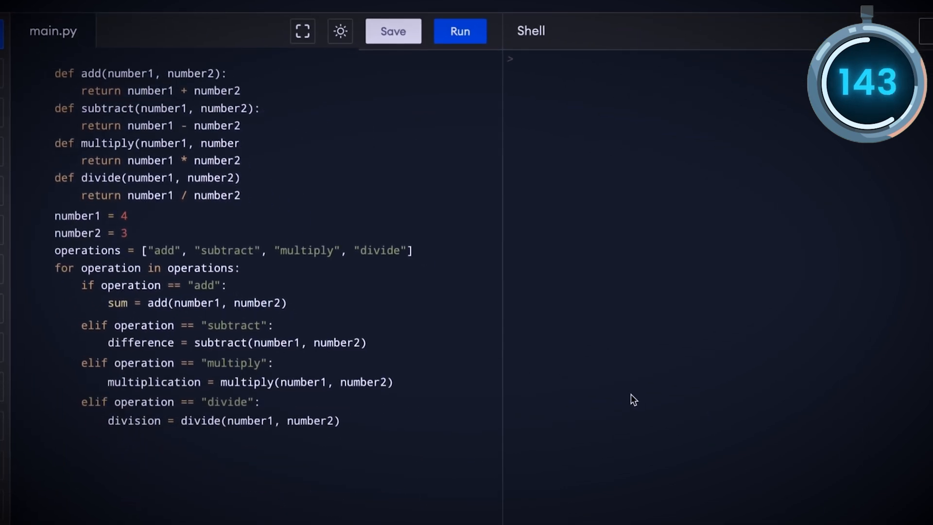
- Print the label "Sum of number1 and number2 is:" in the add branch
{"action": "type", "text": "print(\"Sum of number1 and r"}
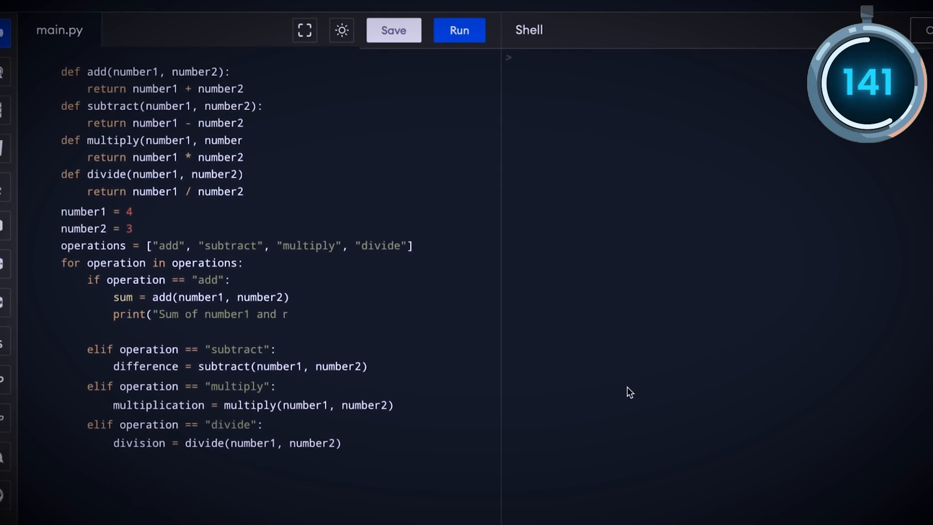
{"action": "type", "text": "number2 is:\")"}
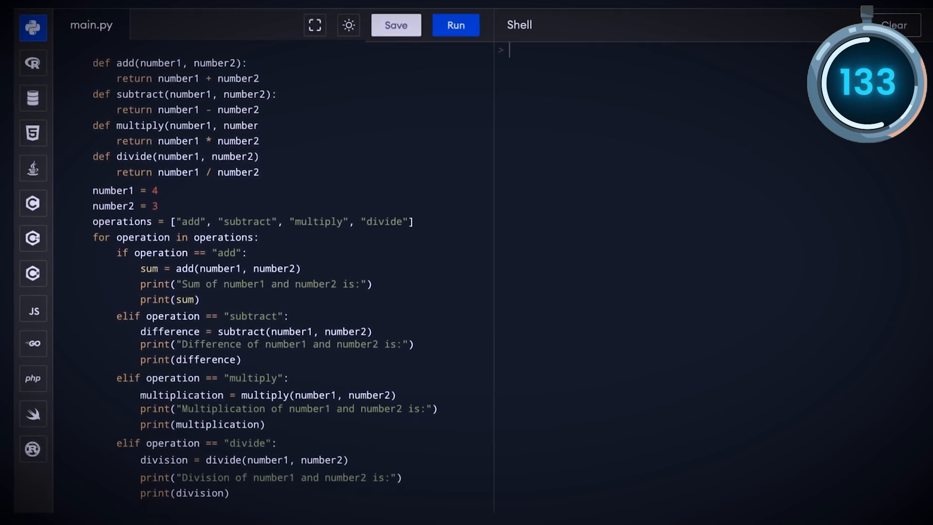
{"action": "left_click", "coordinate": [456, 25]}
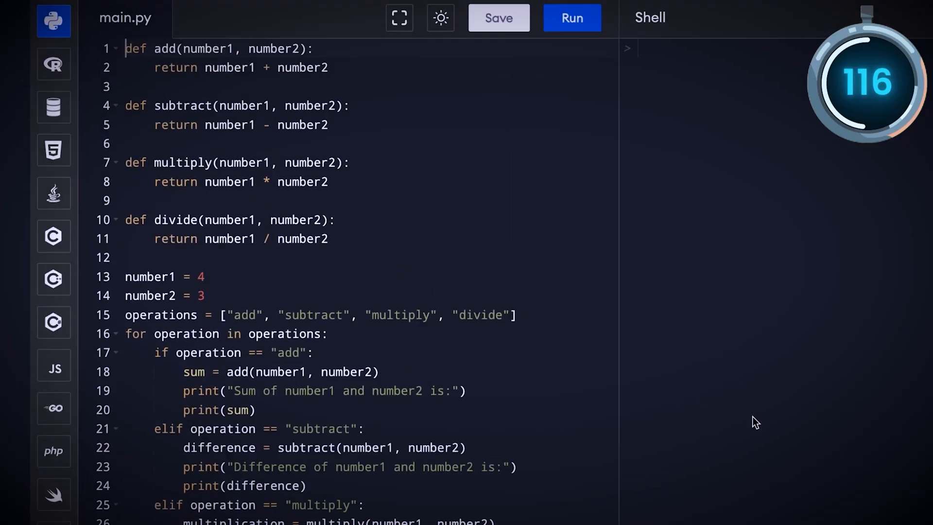
- Add the 'class Calculator:' header and indent the four functions beneath it
{"action": "type", "text": "Cal"}
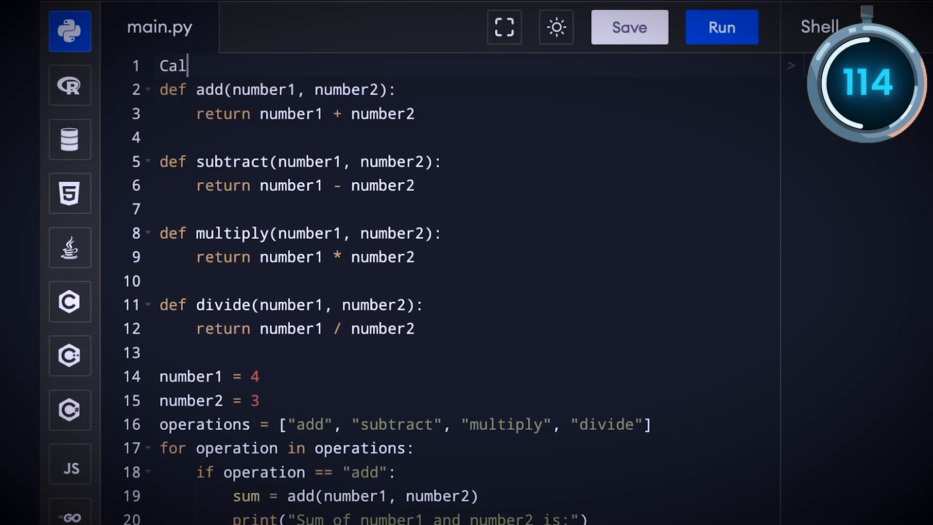
{"action": "type", "text": "culator:"}
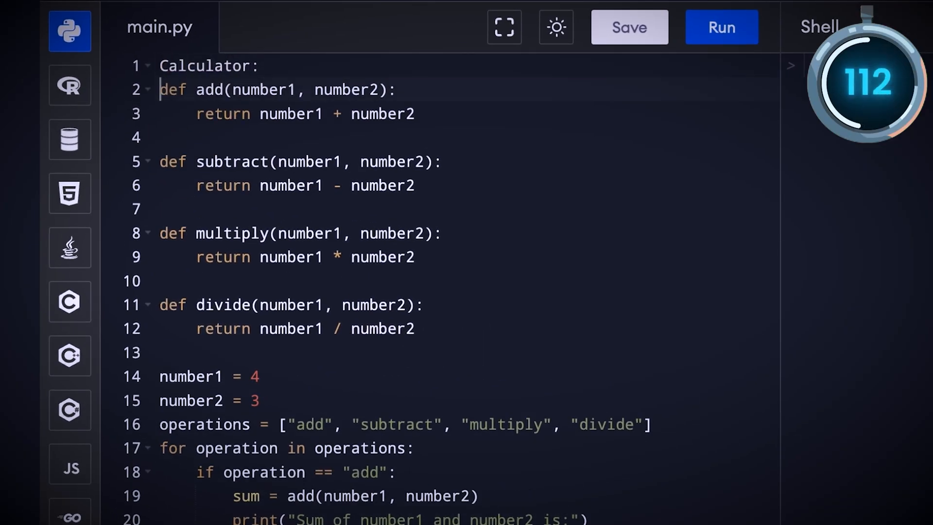
{"action": "key", "text": "Tab"}
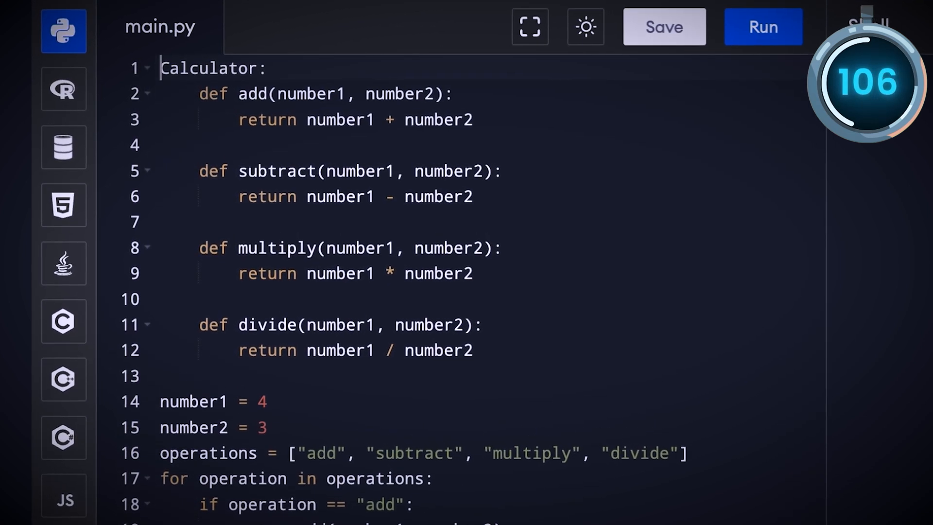
{"action": "type", "text": "class"}
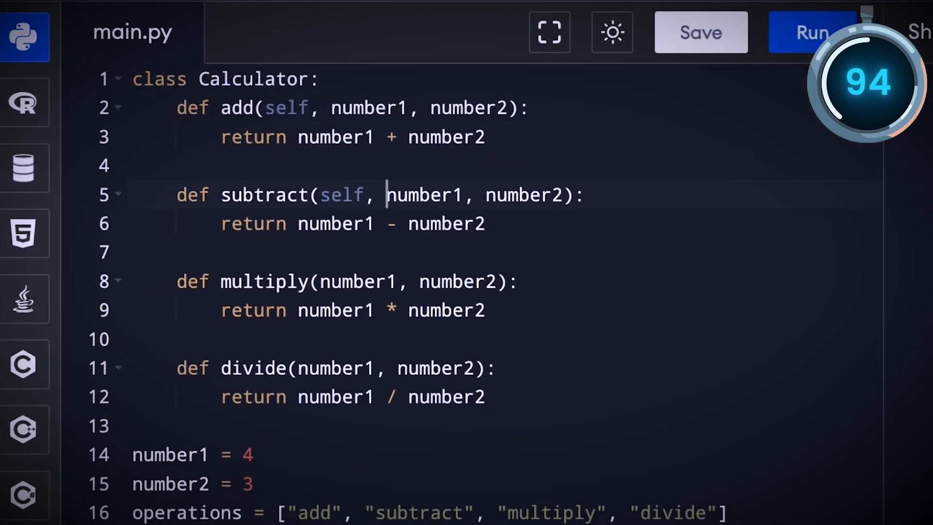
- Give each method a leading 'self,' parameter and reference multiply as self.multiply
{"action": "type", "text": "self,"}
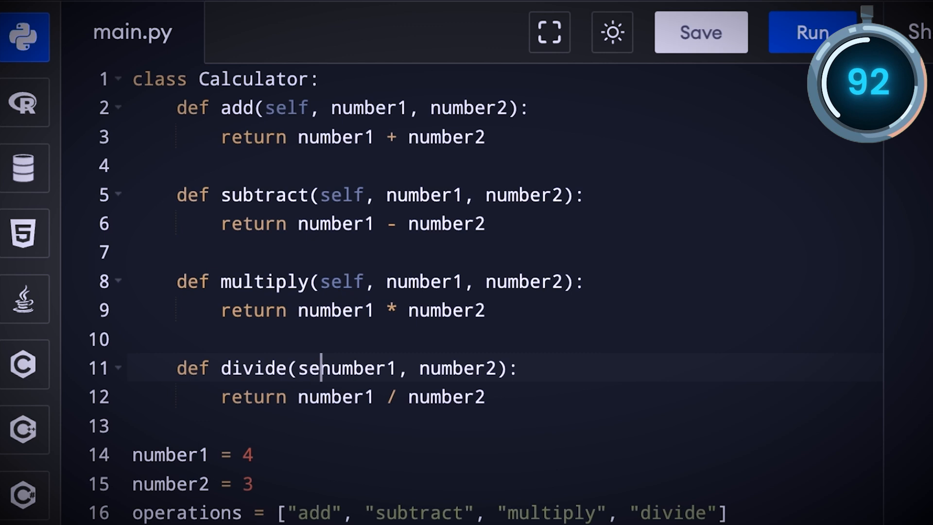
{"action": "type", "text": "lf,"}
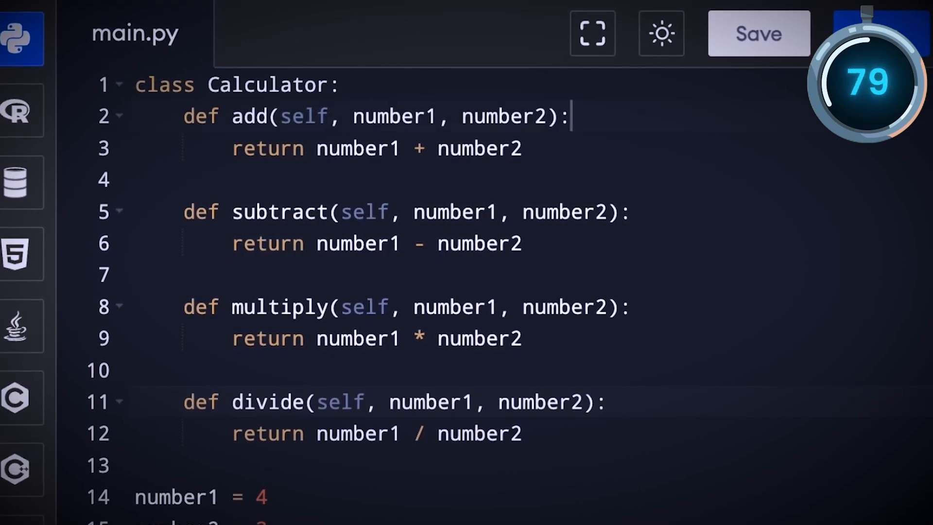
{"action": "type", "text": "self.mul"}
{"action": "type", "text": "calculator = Calculator()"}
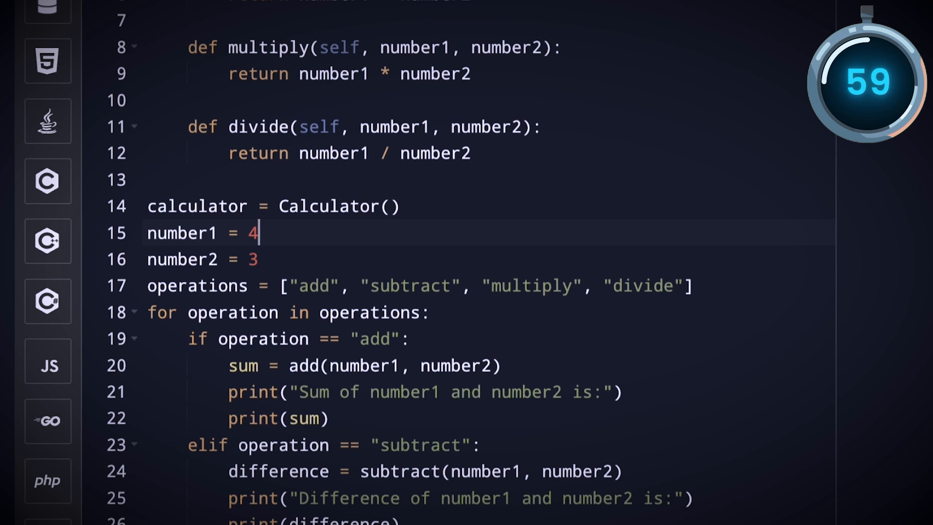
- Scroll through the Wikipedia object-oriented programming article for reference
{"action": "scroll", "scroll_direction": "down", "scroll_amount": 3}
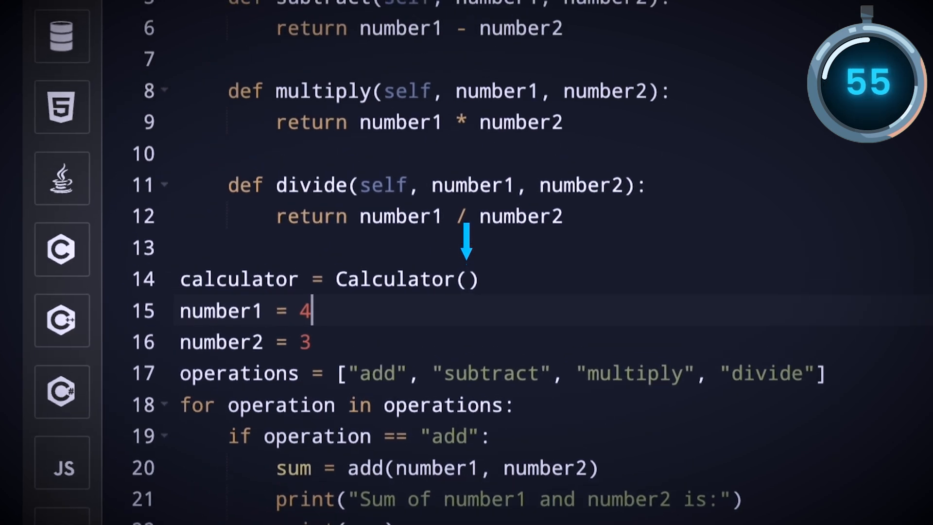
{"action": "scroll", "scroll_direction": "down", "scroll_amount": 3}
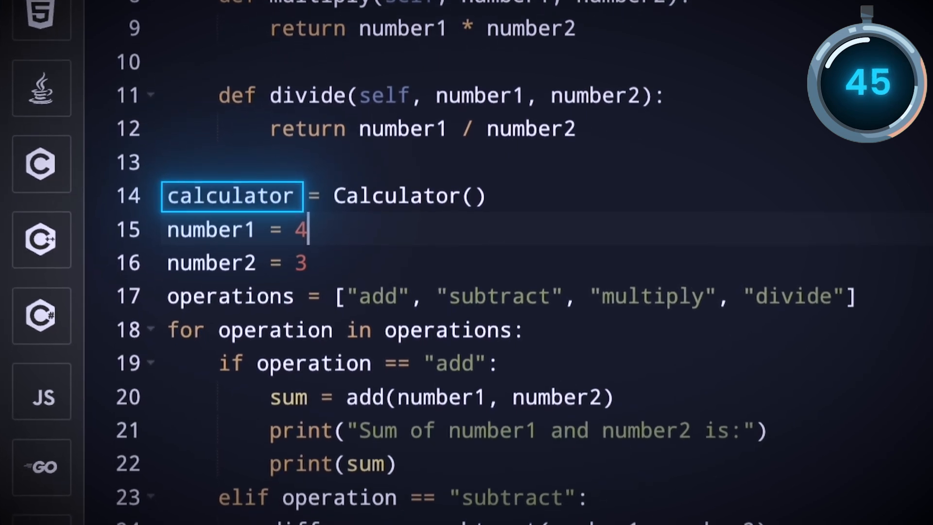
{"action": "scroll", "scroll_direction": "down", "scroll_amount": 3}
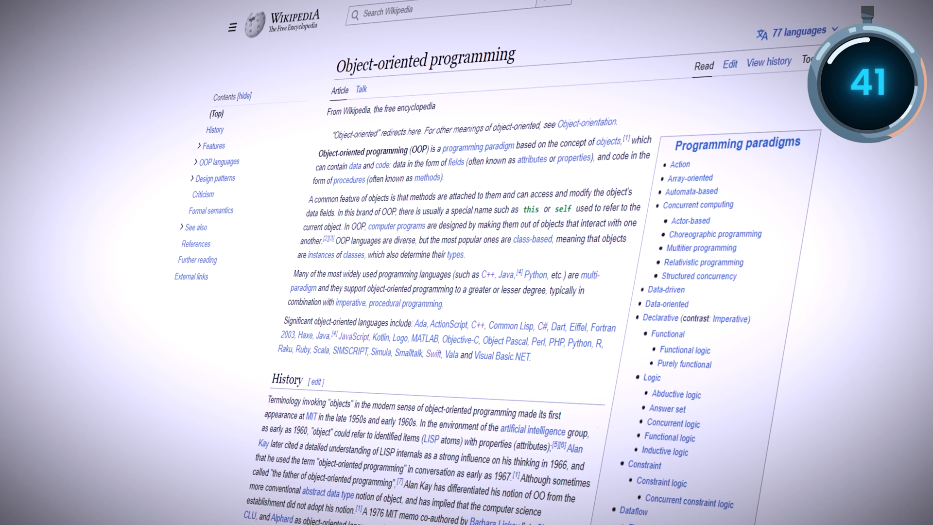
{"action": "scroll", "scroll_direction": "down", "scroll_amount": 3}
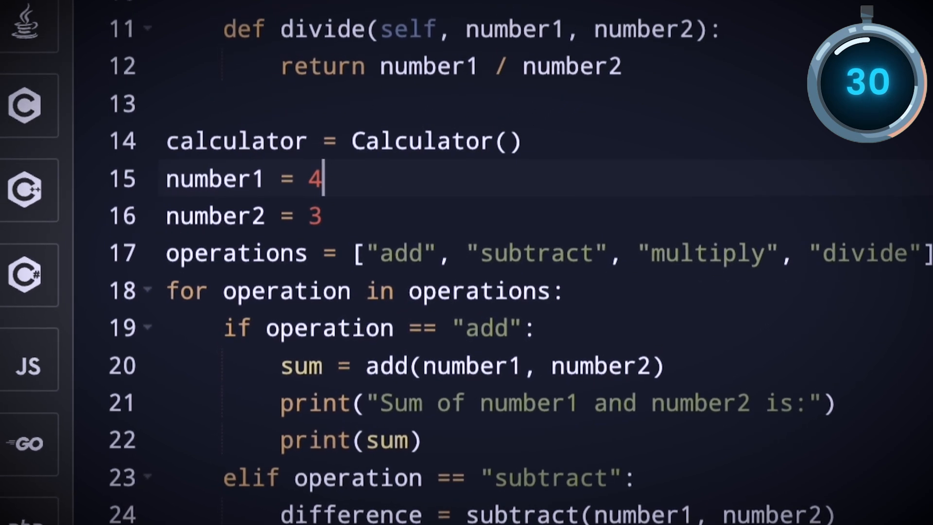
- Prefix the loop's operation calls with 'calculator.' and run the script, printing 7, 1, 12 and 1.333
{"action": "scroll", "scroll_direction": "down", "scroll_amount": 3}
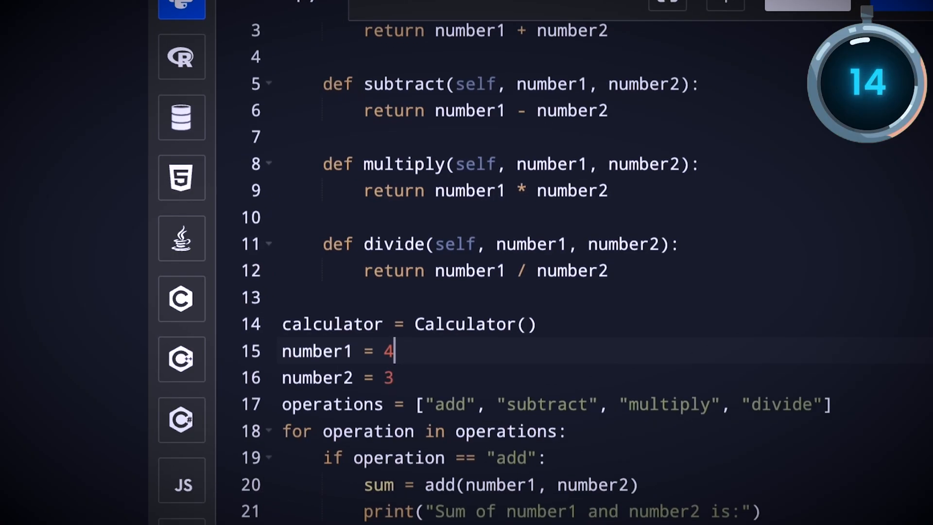
{"action": "scroll", "scroll_direction": "down", "scroll_amount": 3}
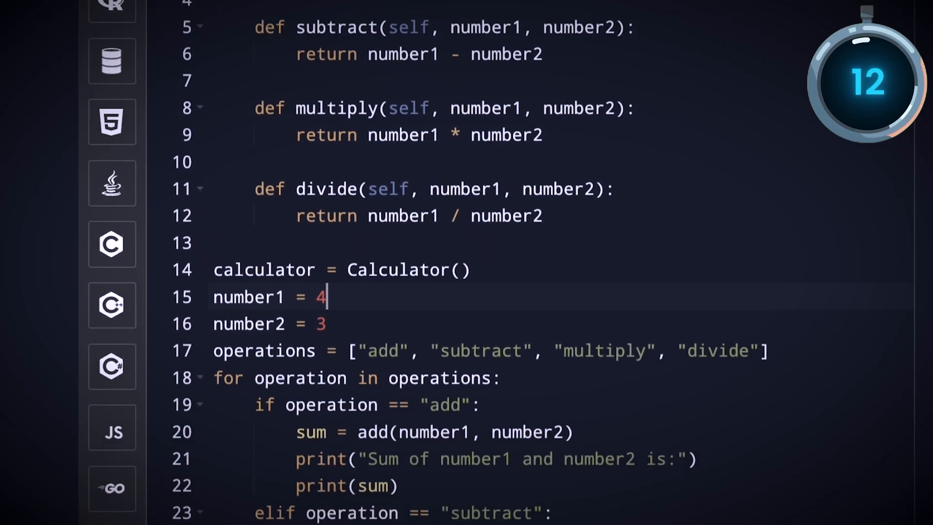
{"action": "scroll", "scroll_direction": "down", "scroll_amount": 3}
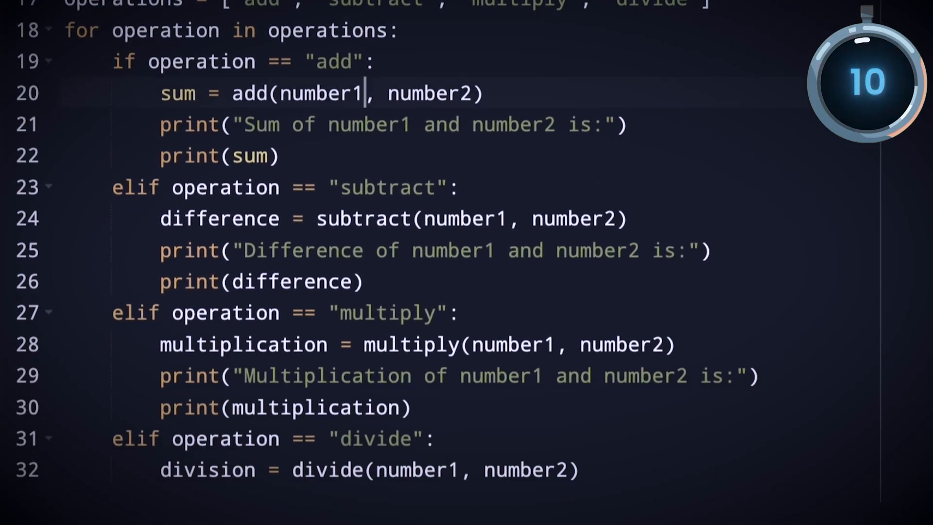
{"action": "type", "text": "calculator."}
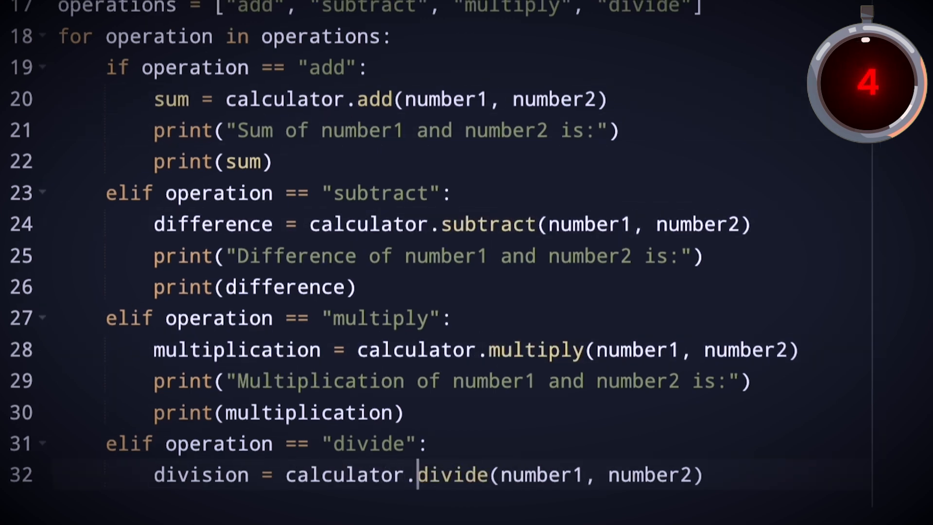
{"action": "left_click", "coordinate": [222, 30]}
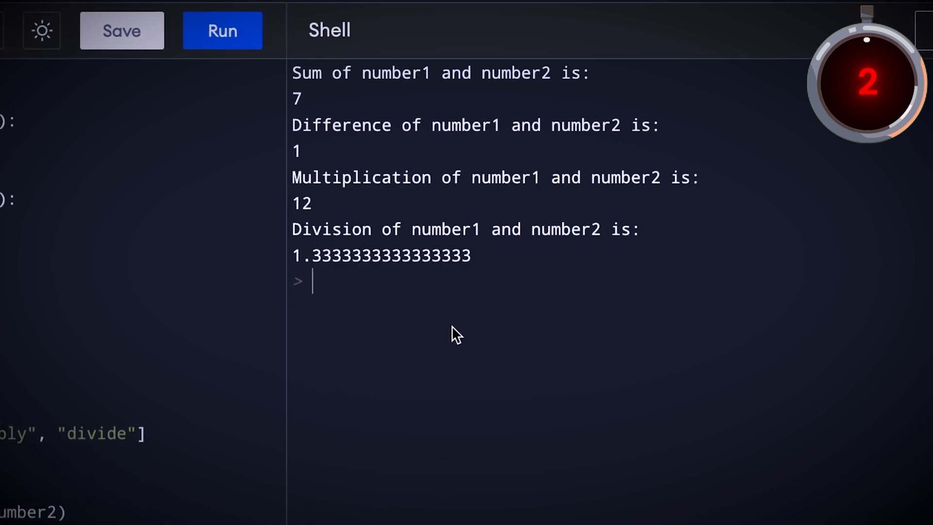